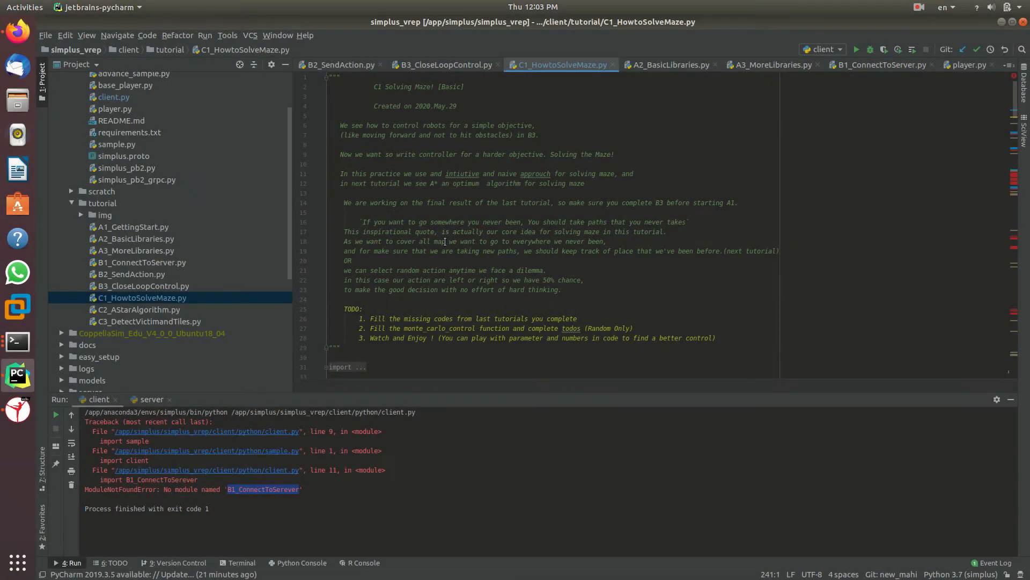
Close the old CoppeliaSim window and relaunch the maze scene fresh.
scroll("down", 3)
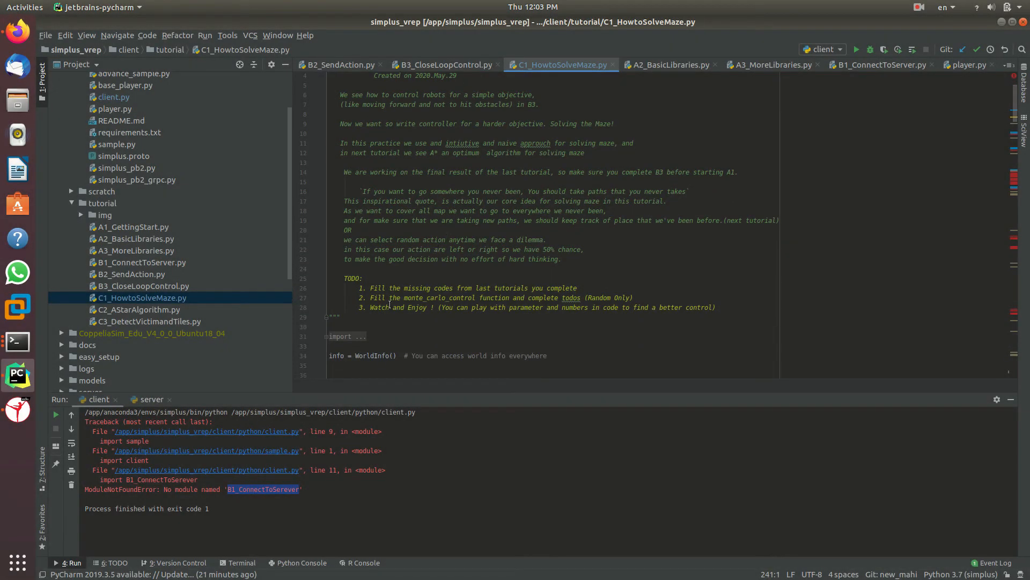
scroll("down", 3)
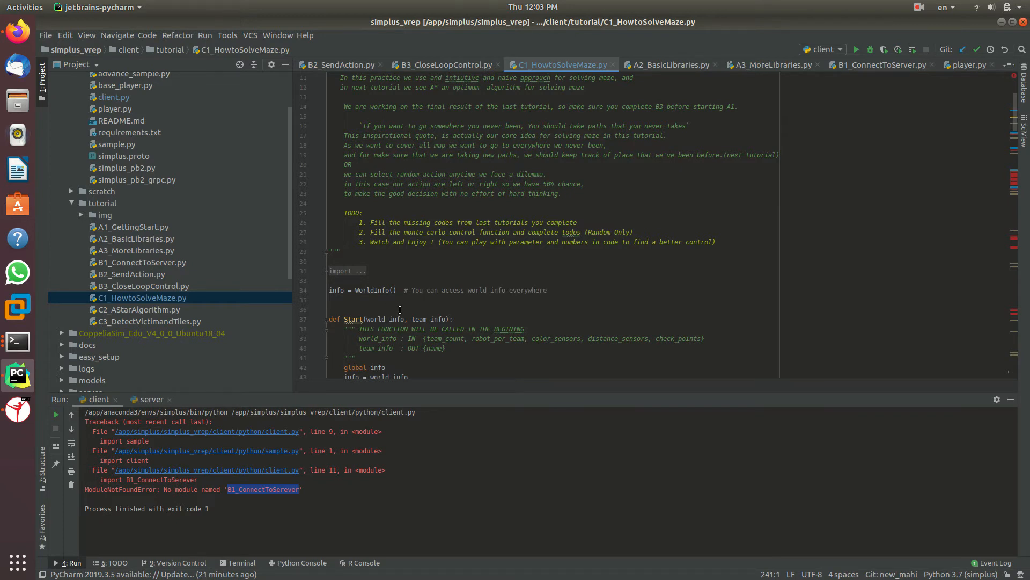
scroll("down", 3)
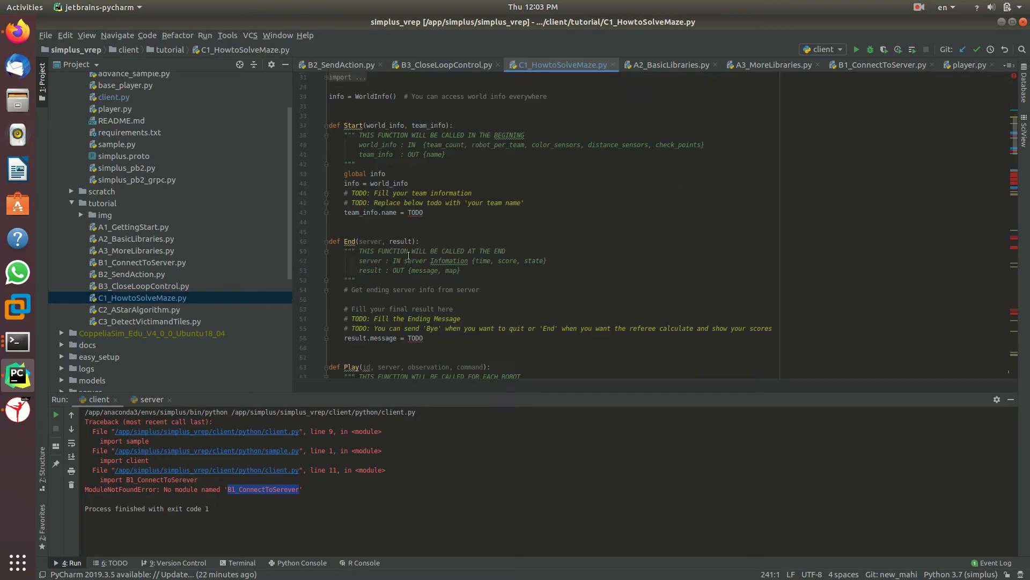
scroll("down", 3)
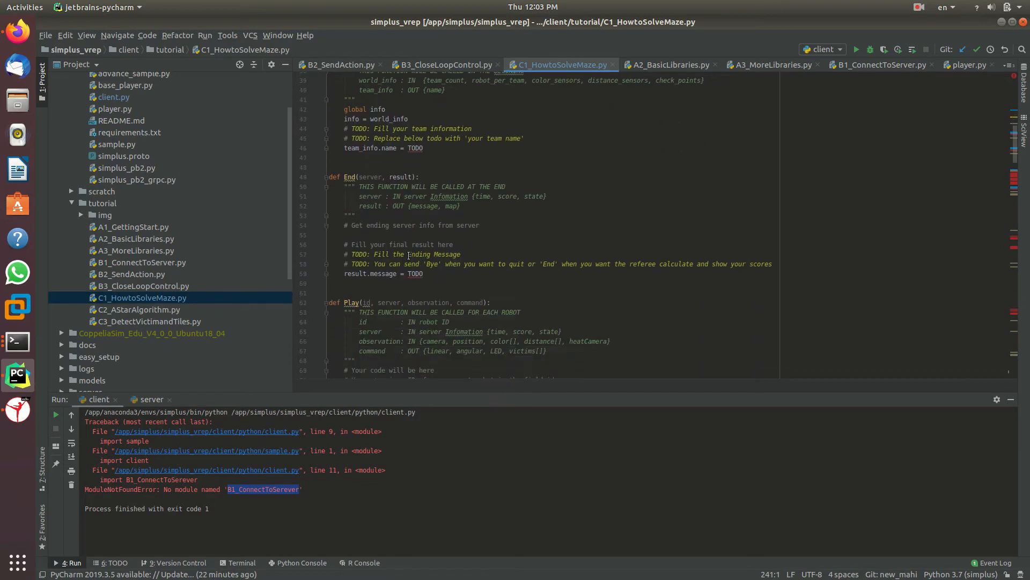
scroll("down", 3)
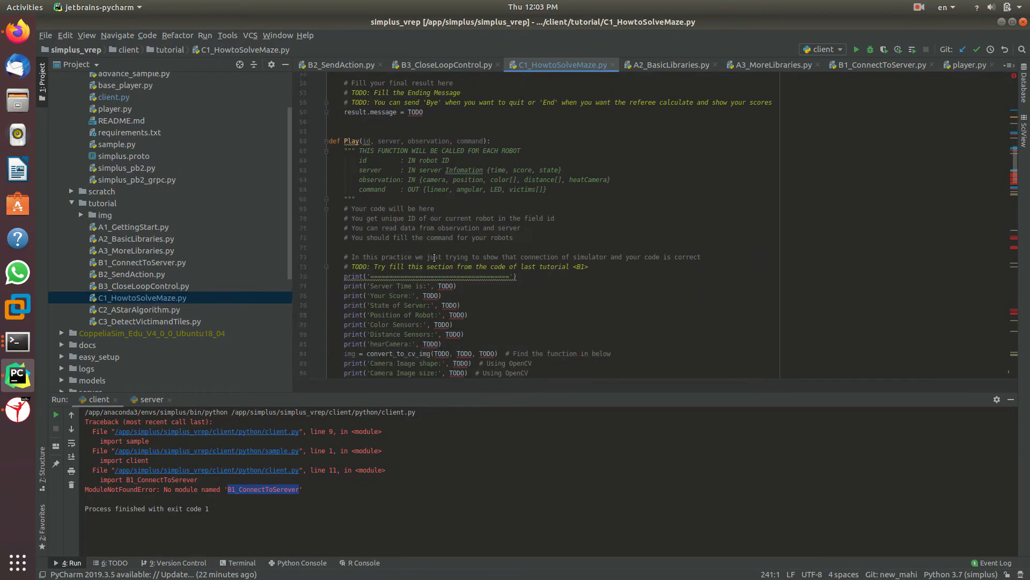
scroll("down", 3)
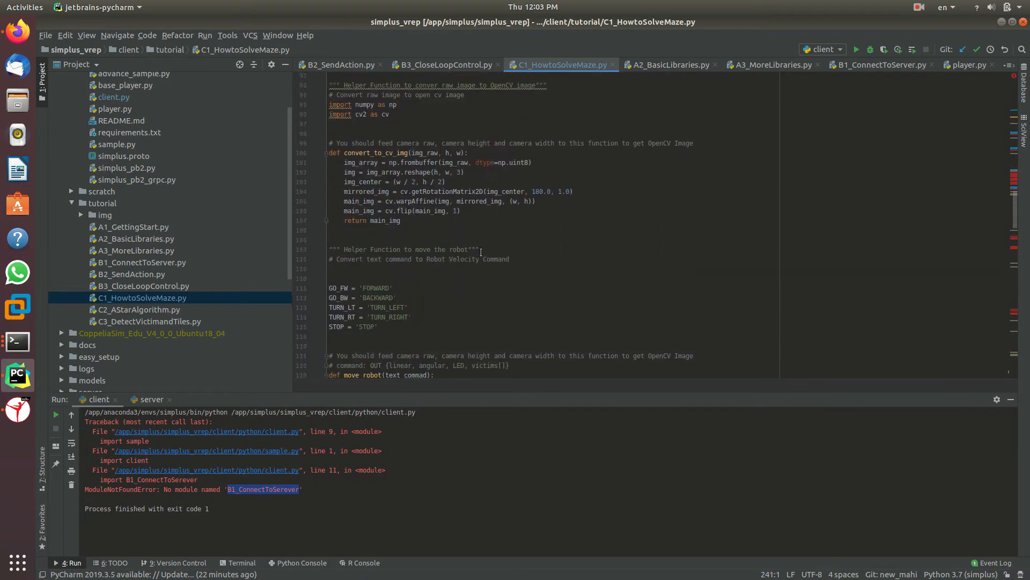
scroll("down", 3)
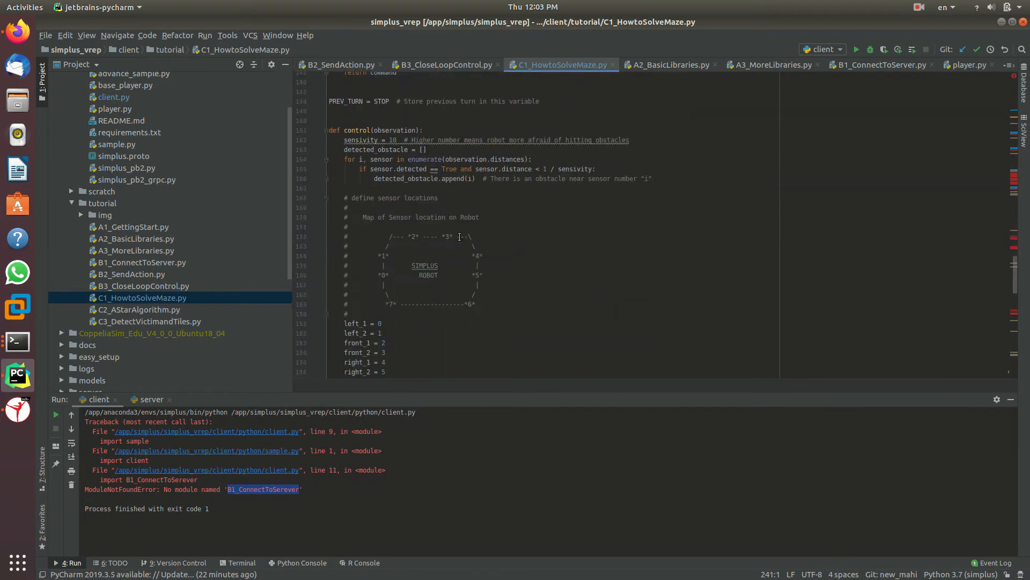
scroll("down", 3)
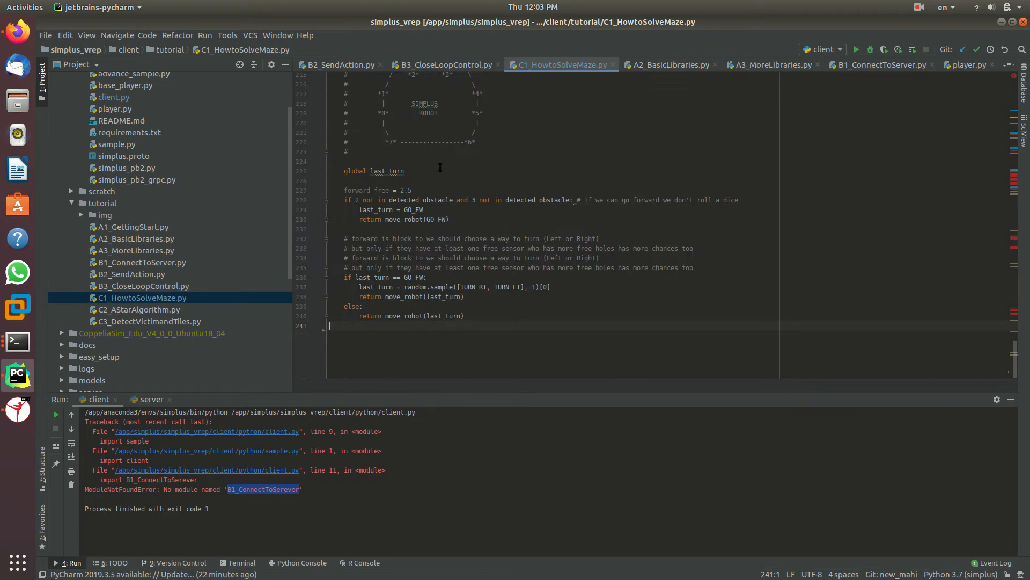
scroll("up", 3)
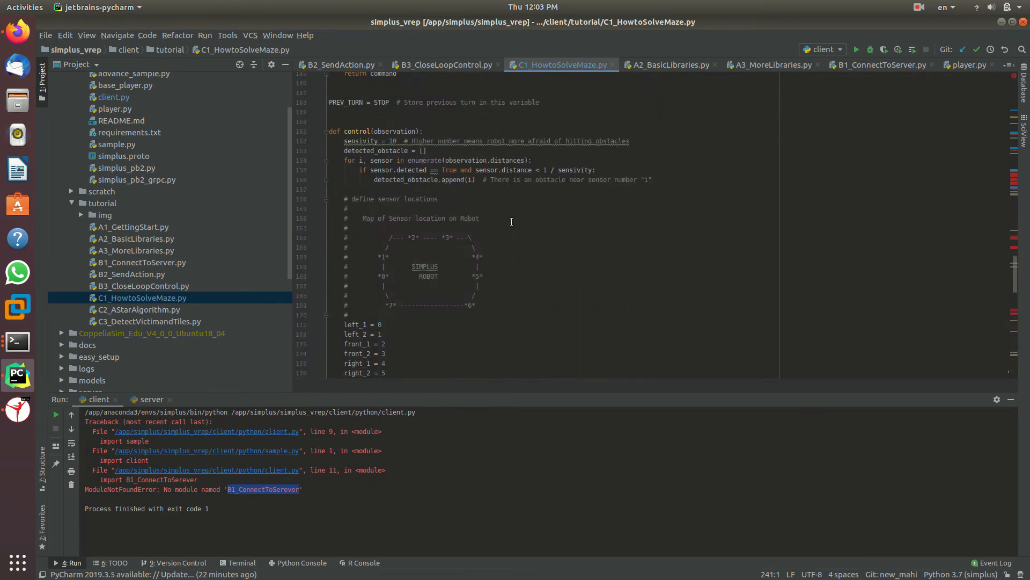
scroll("up", 3)
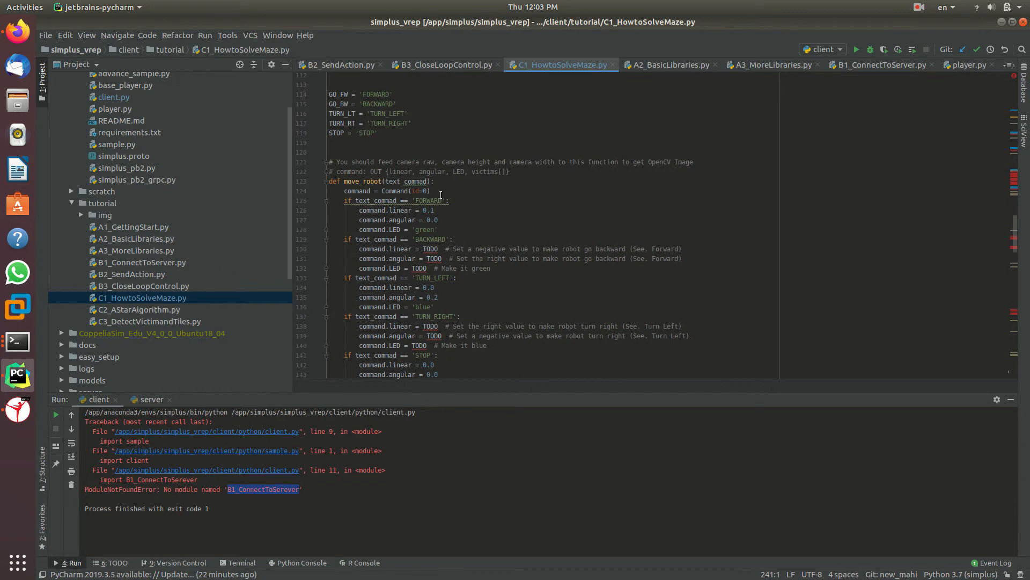
scroll("down", 3)
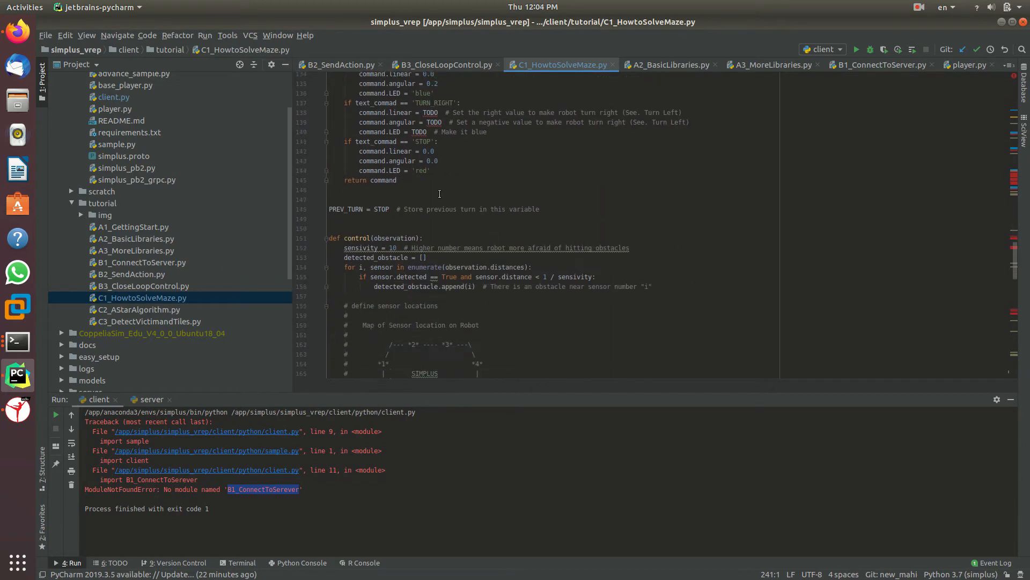
mouse_move(646, 204)
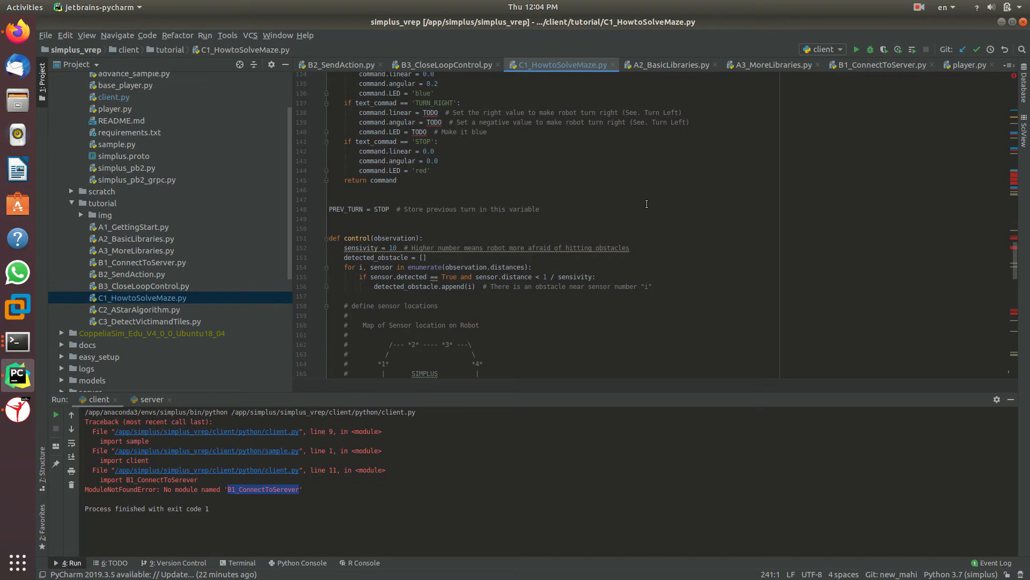
mouse_move(598, 182)
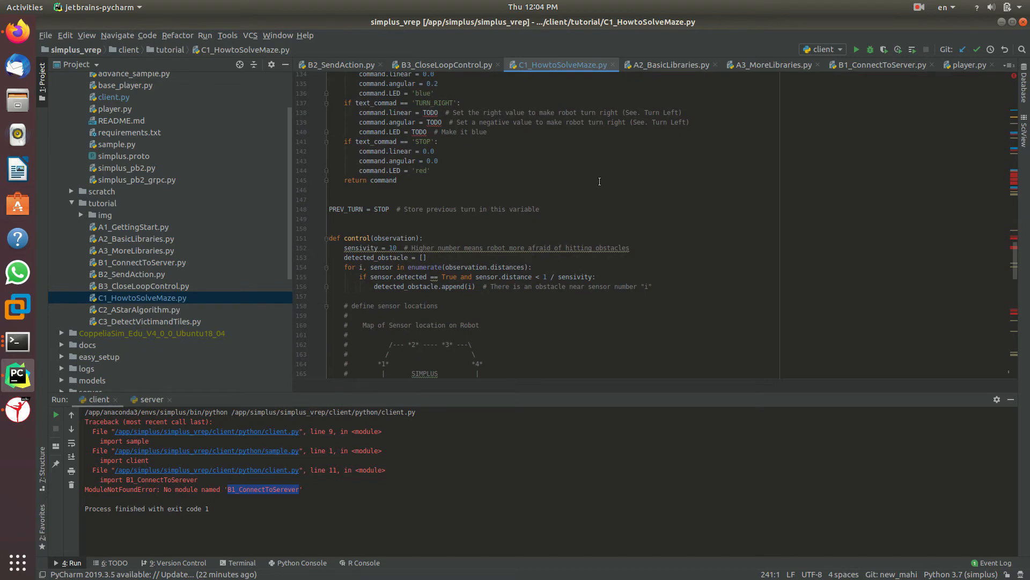
scroll("down", 3)
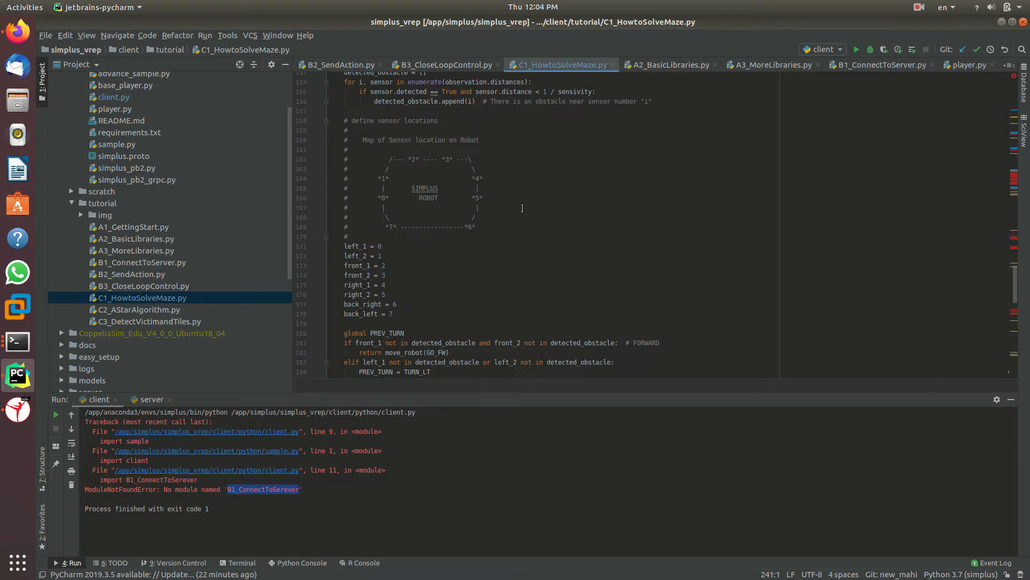
scroll("down", 3)
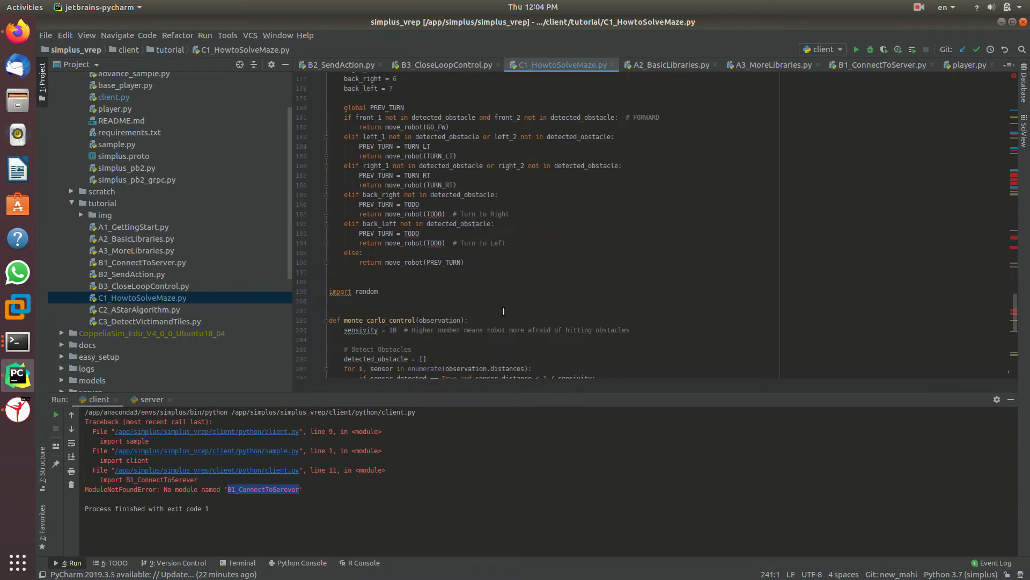
mouse_move(299, 229)
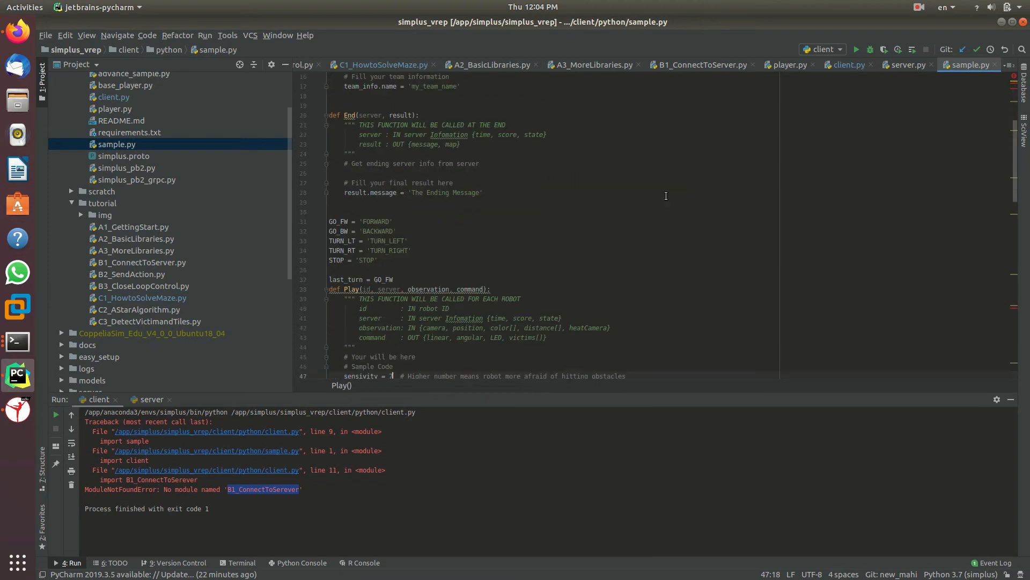
scroll("down", 3)
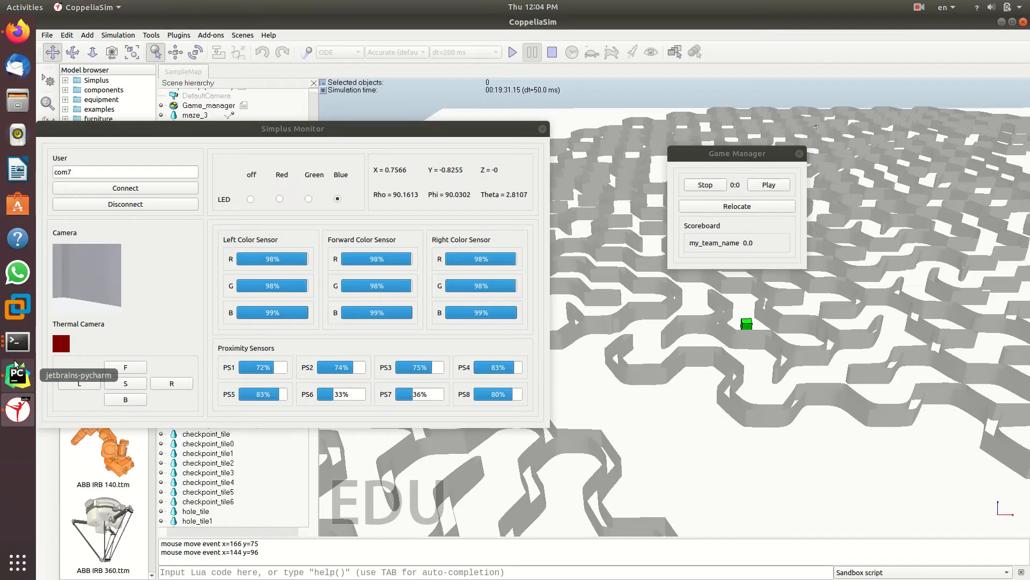
left_click(16, 373)
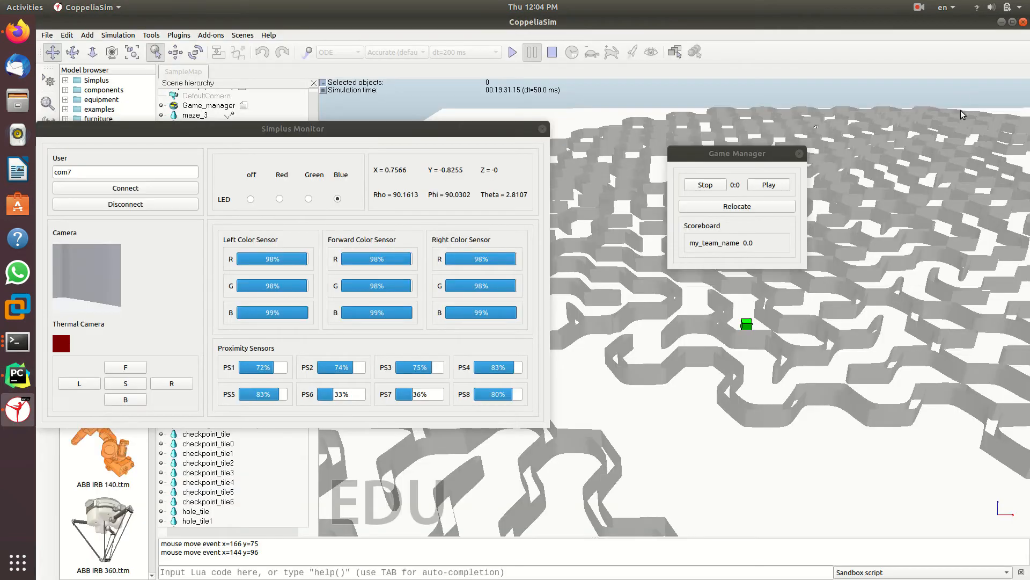
left_click(541, 128)
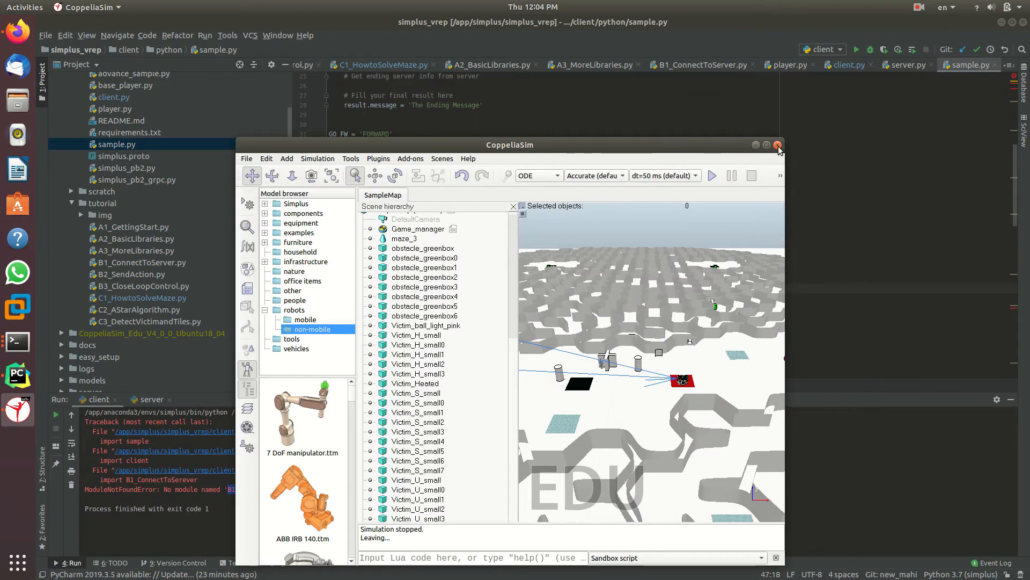
mouse_move(778, 152)
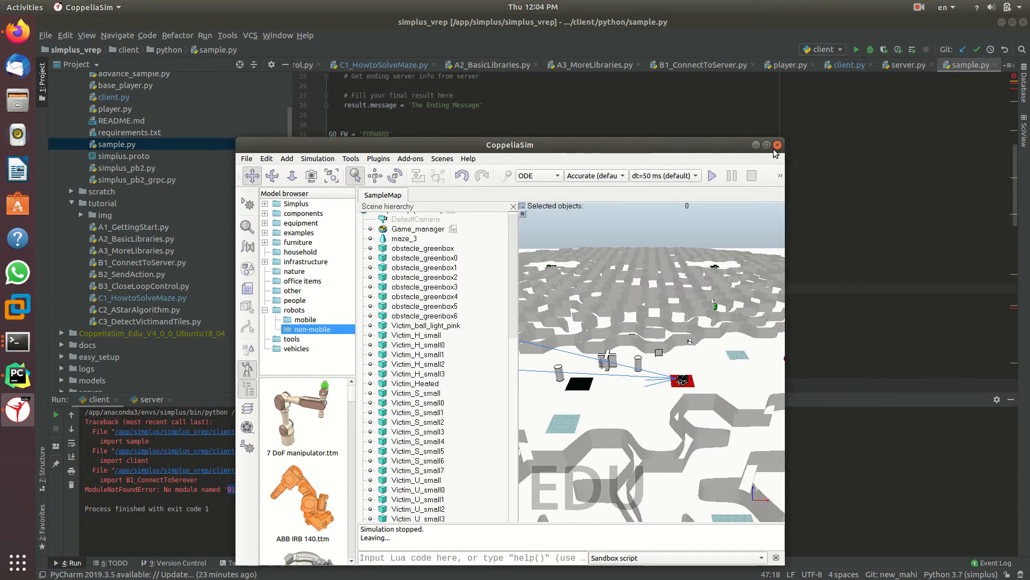
left_click(777, 145)
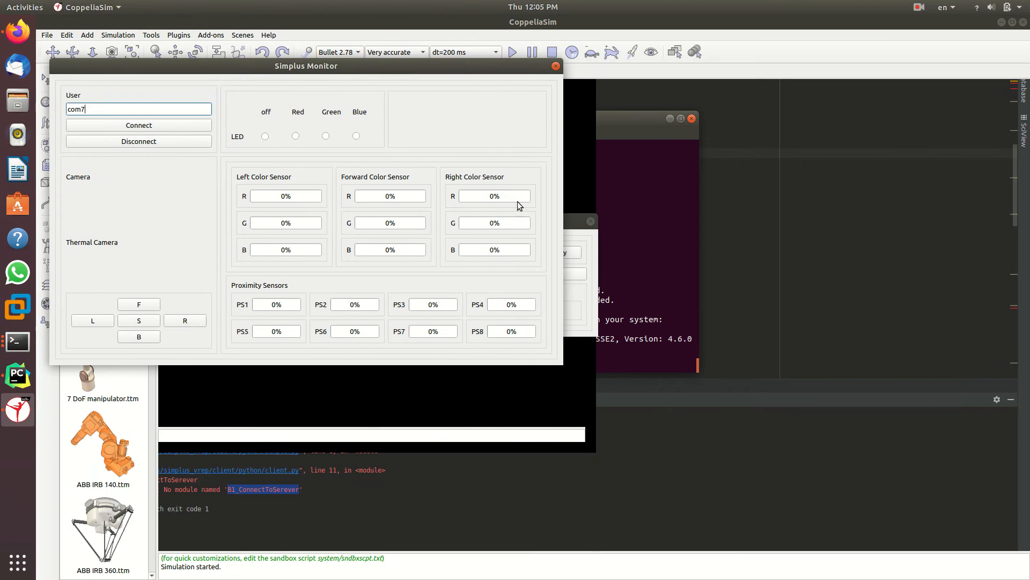
Start the maze simulation and accept the Dynamics content dialog with OK.
left_click(512, 52)
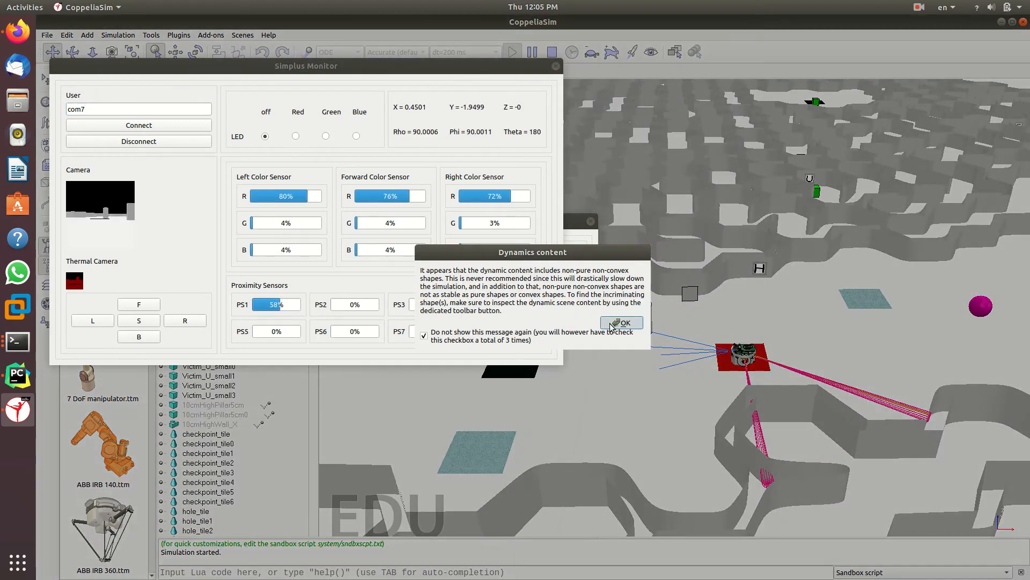
left_click(620, 323)
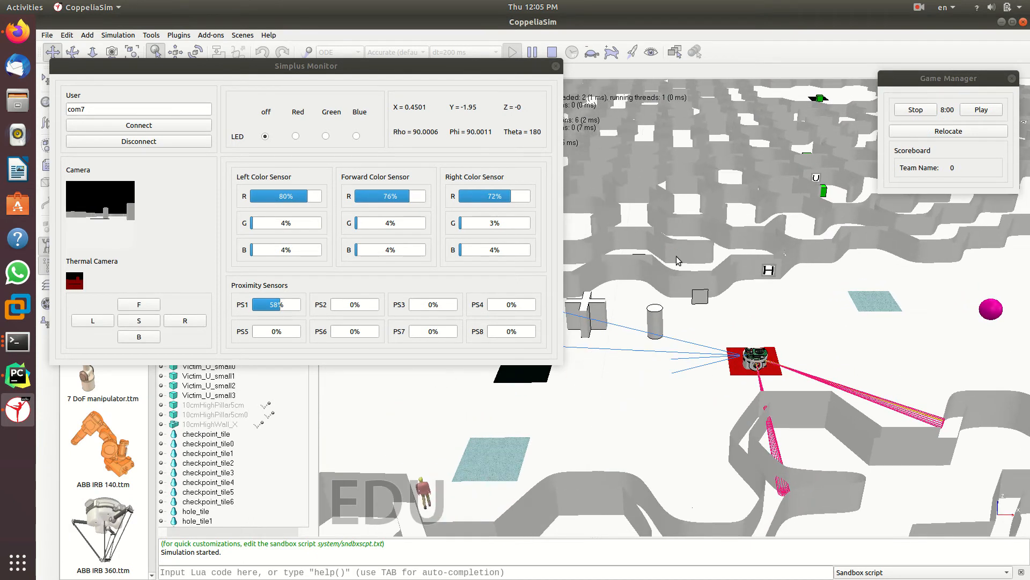
Set my_player to sample in client.py, then launch the client and server run configurations.
left_click(17, 375)
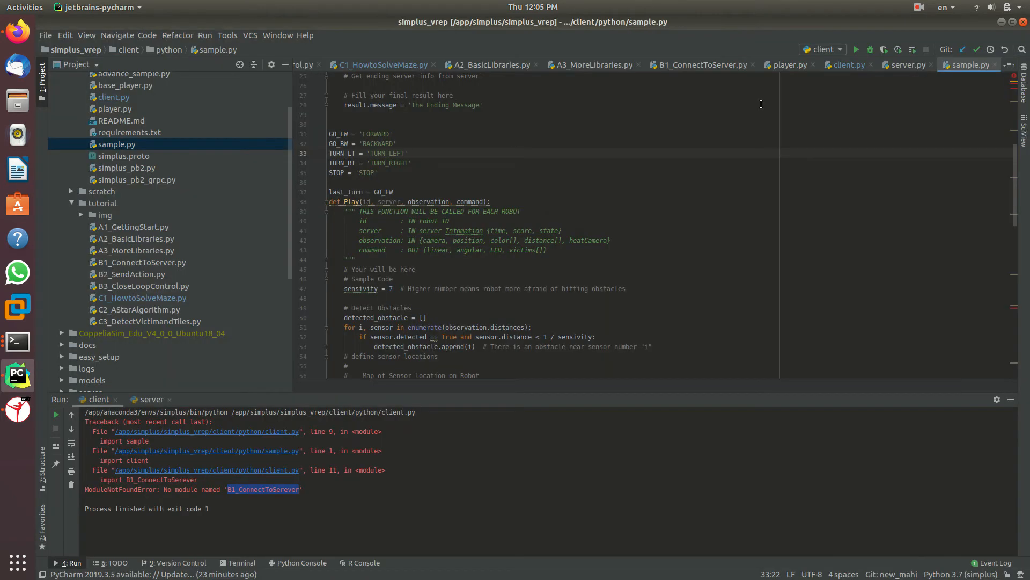
mouse_move(847, 65)
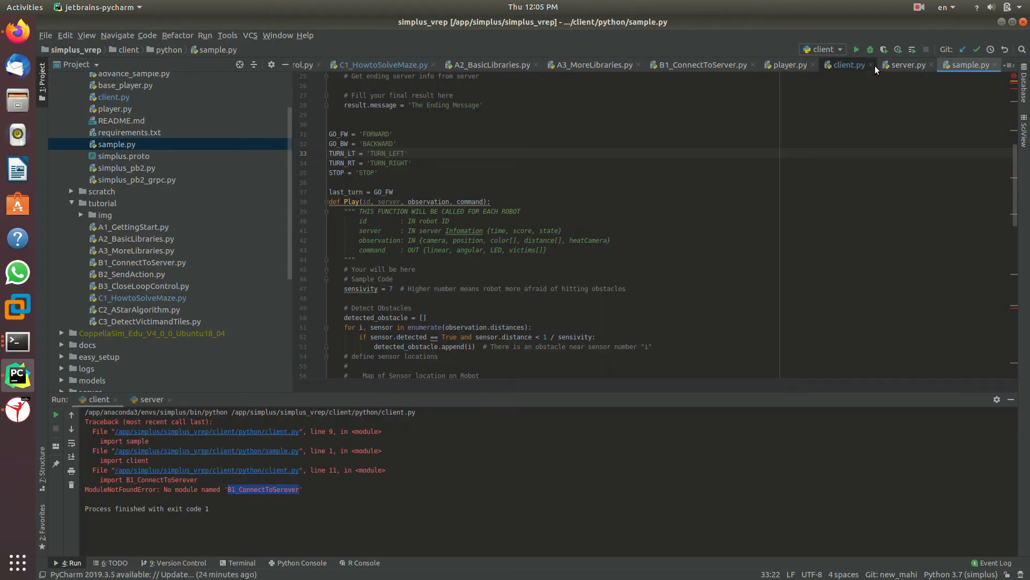
left_click(847, 64)
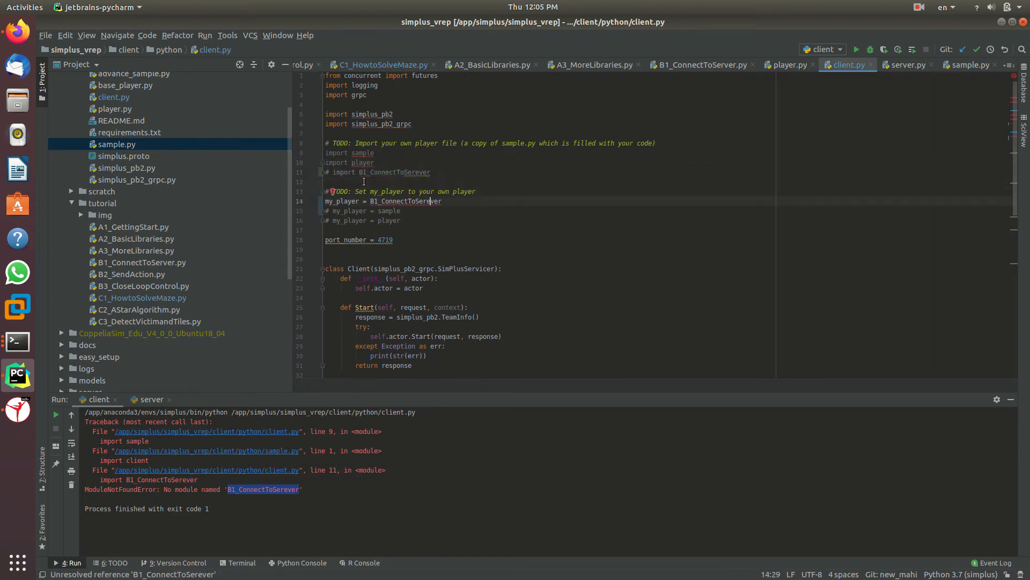
left_click(857, 50)
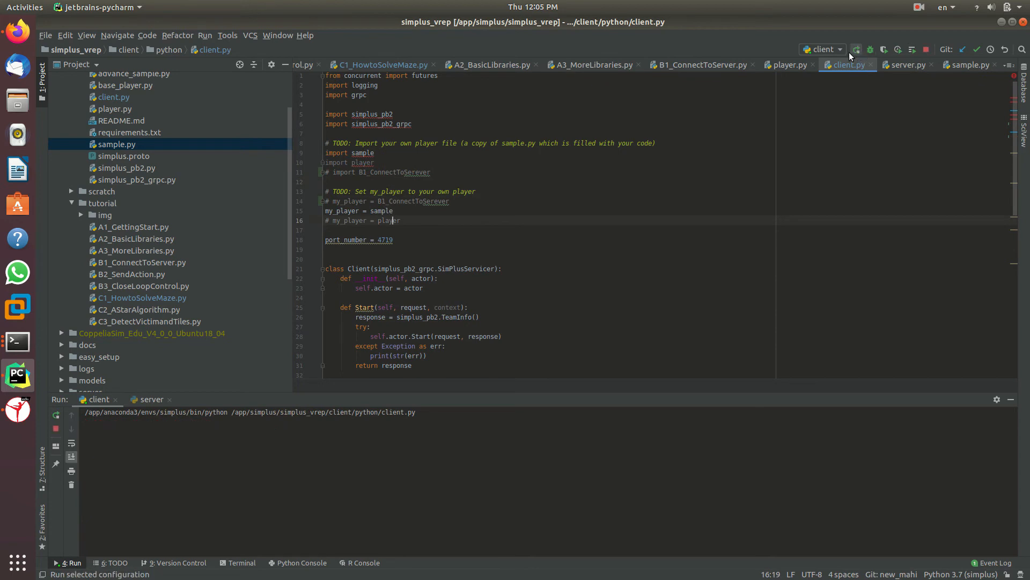
left_click(820, 50)
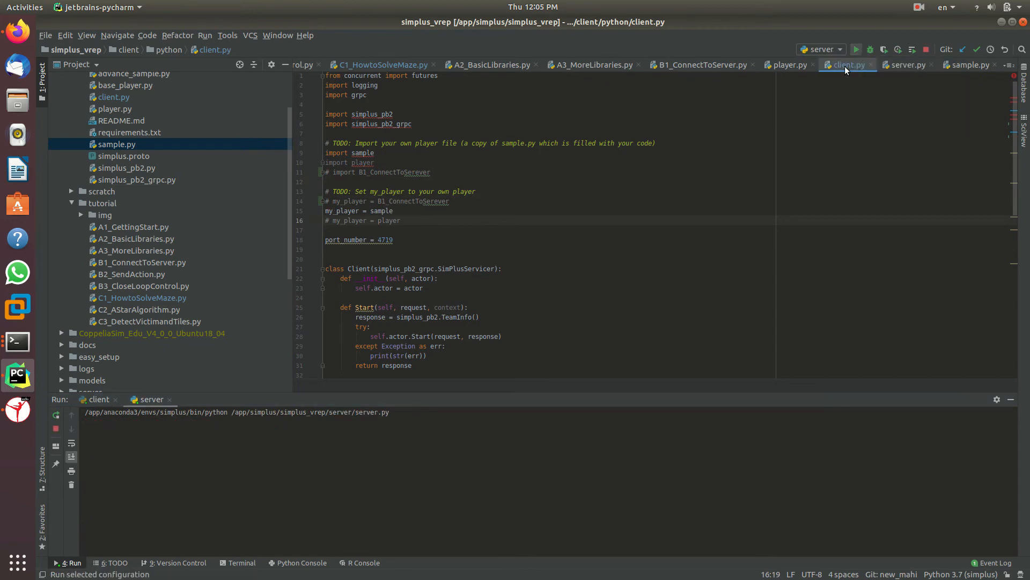